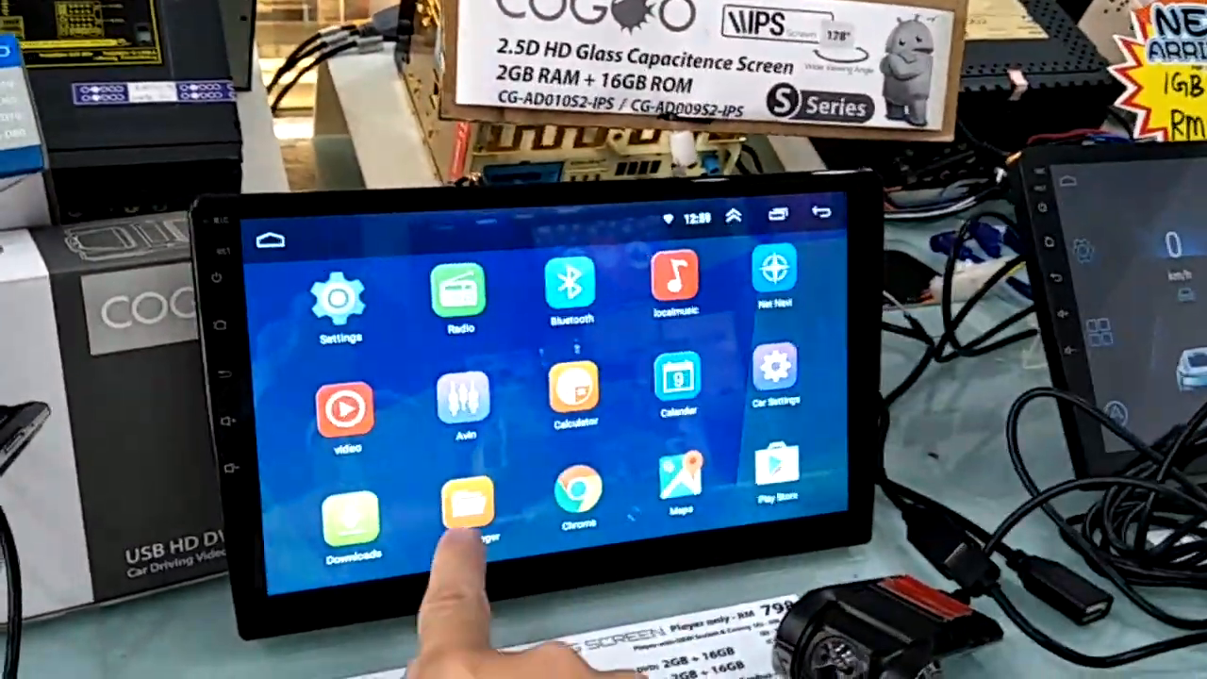
Step: Launch File Manager from the home screen to view the USB drive
click(466, 509)
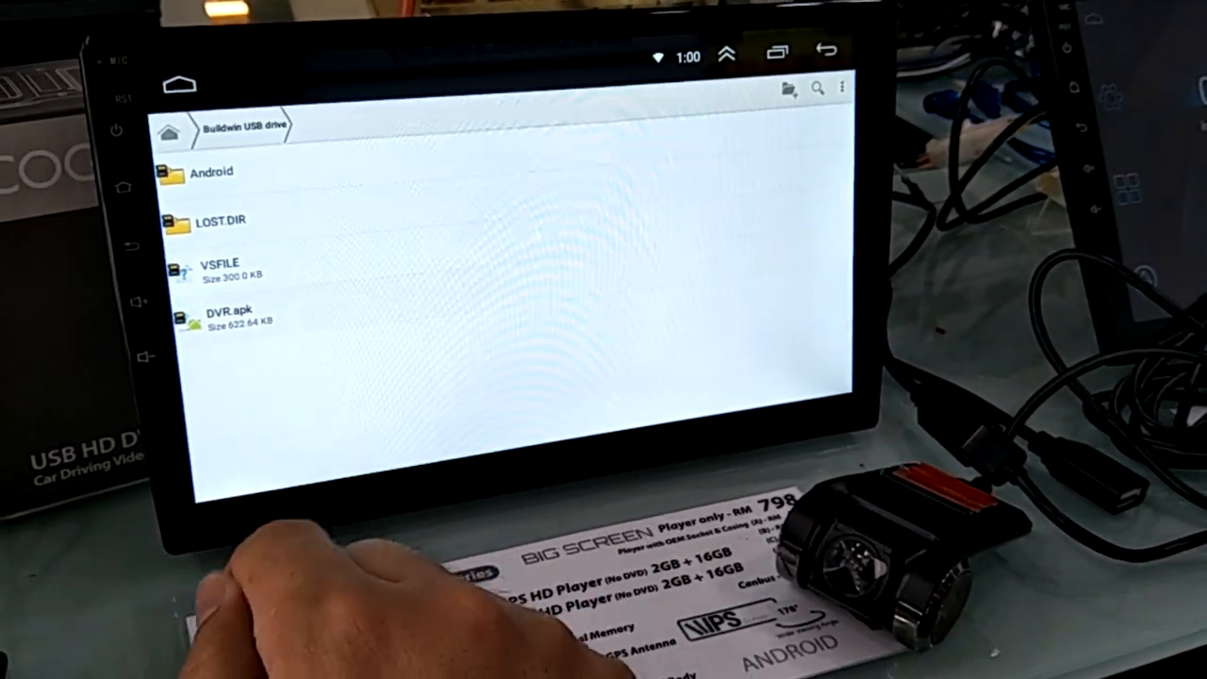
Step: Install the DVR.apk update from the USB drive and open Hypersonic DVR
click(231, 315)
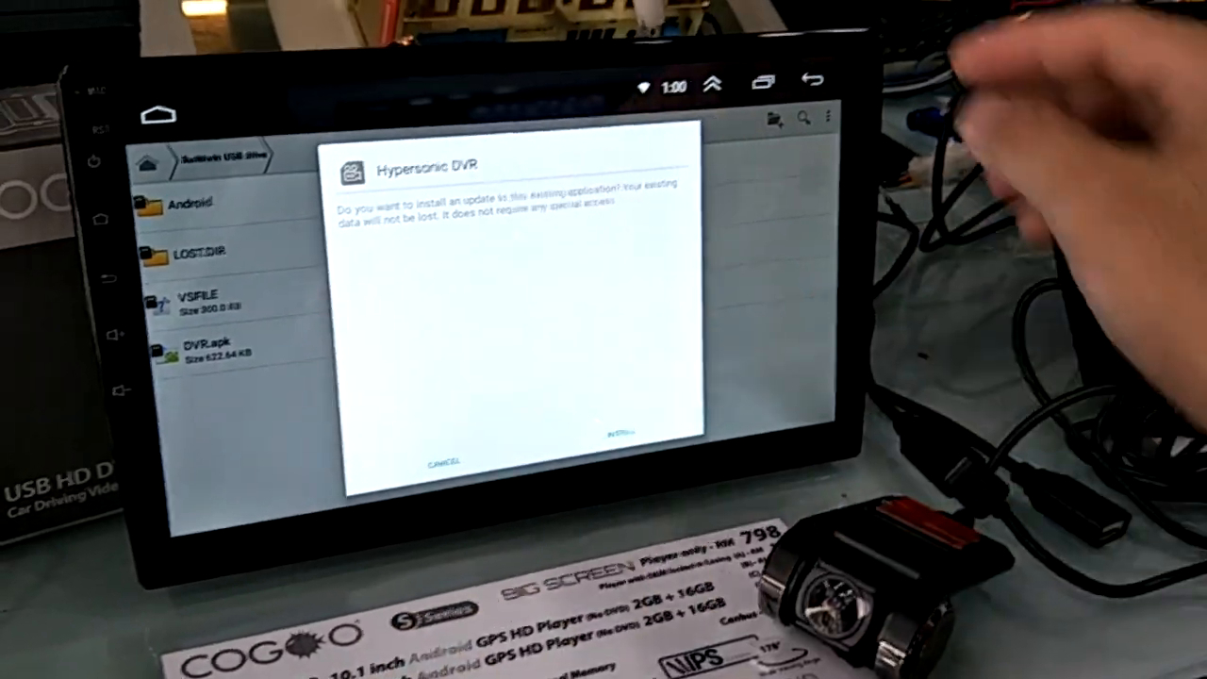
click(444, 462)
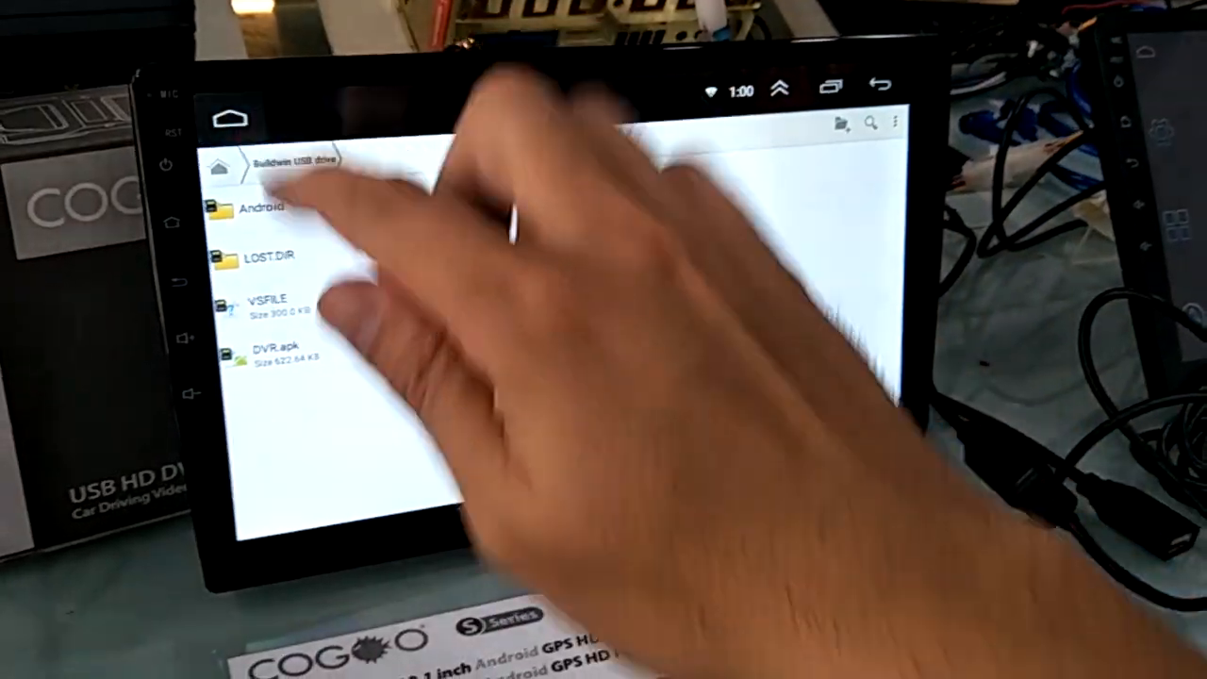
click(229, 118)
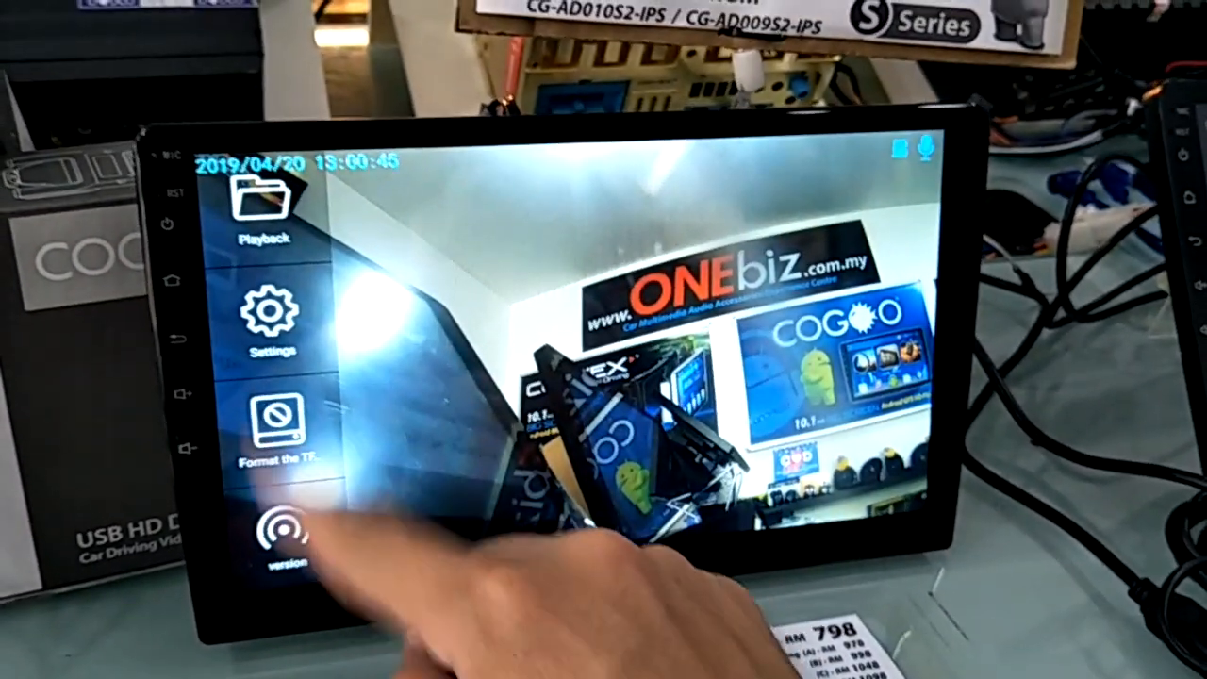
Step: Show the app and firmware versions from the side menu's 'version' entry
click(273, 524)
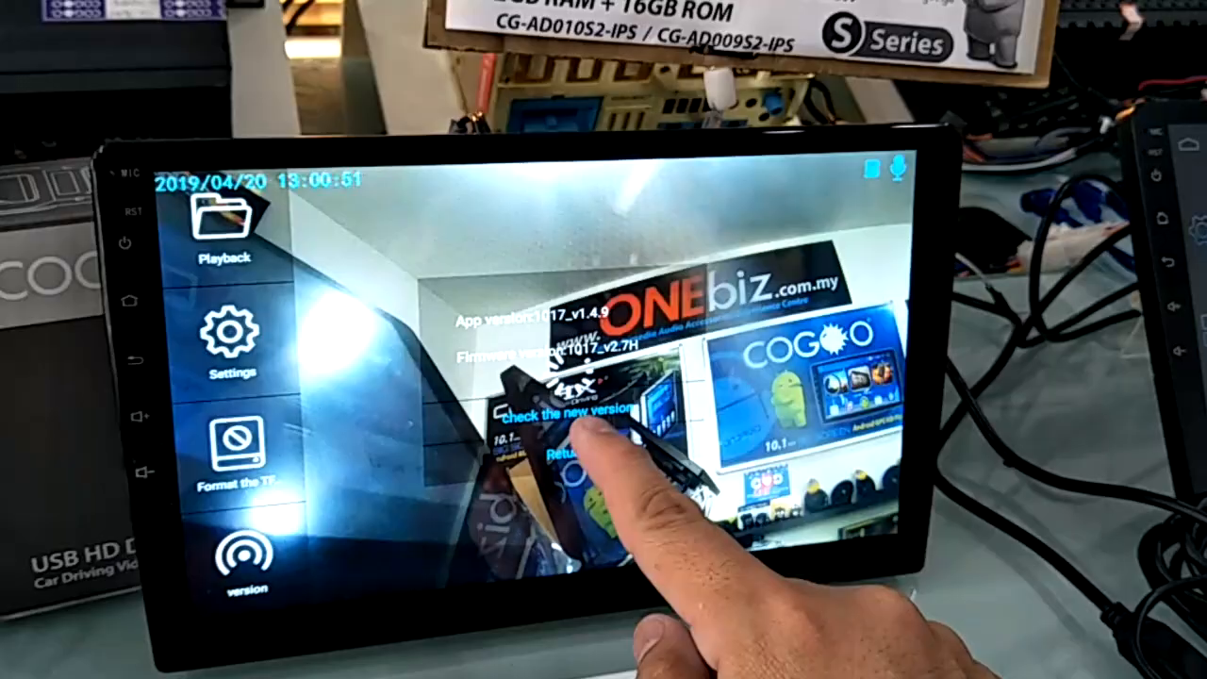
Step: Run 'check the new version' from the version popup
click(570, 417)
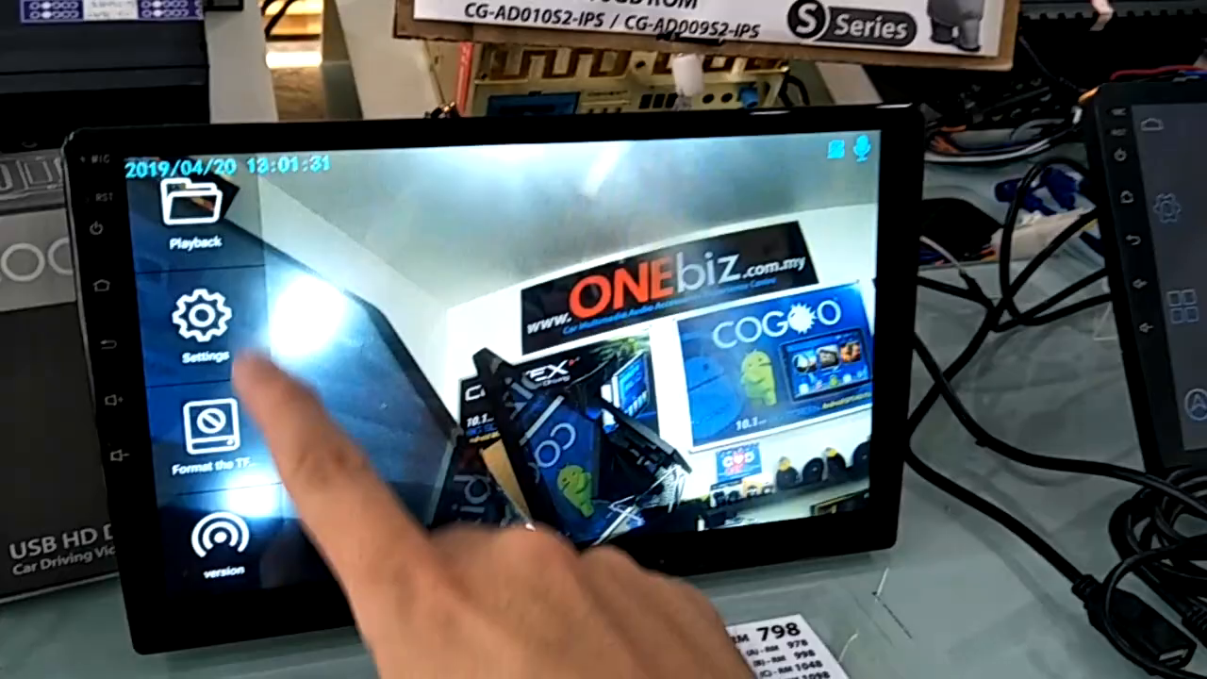
Step: Bring up the camera control buttons showing the 'ADAS Not Enable' notice
click(201, 321)
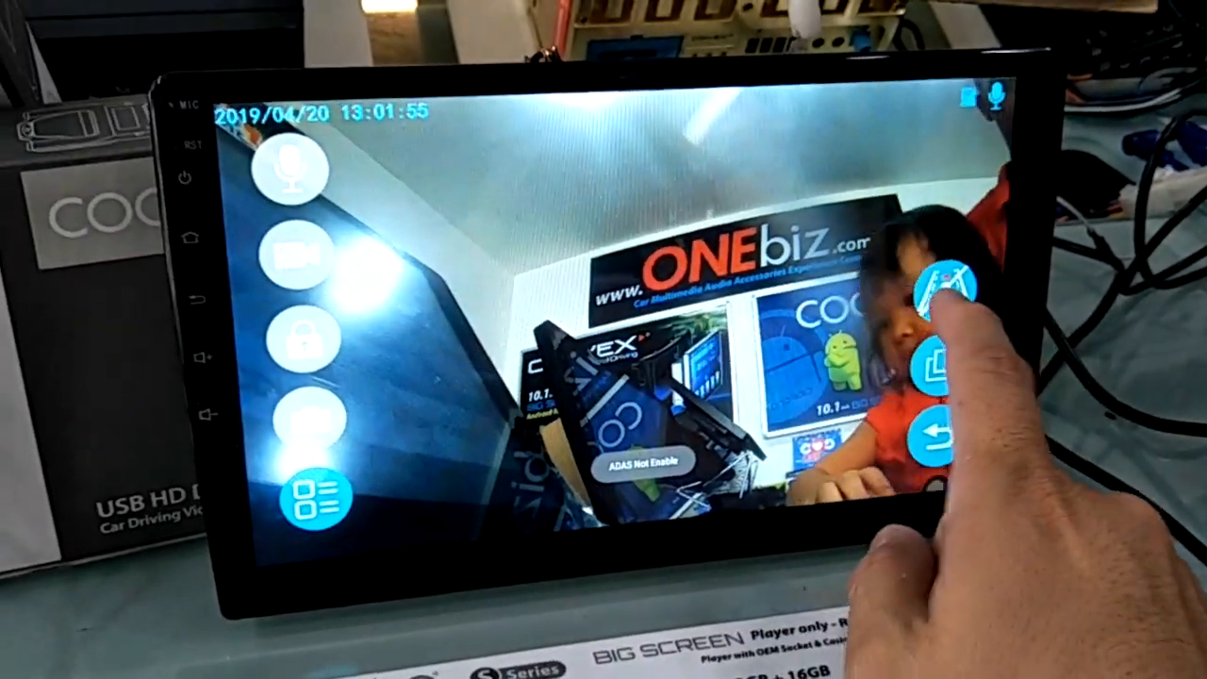
Step: Try the ADAS button on the right, then return to the launcher
click(945, 287)
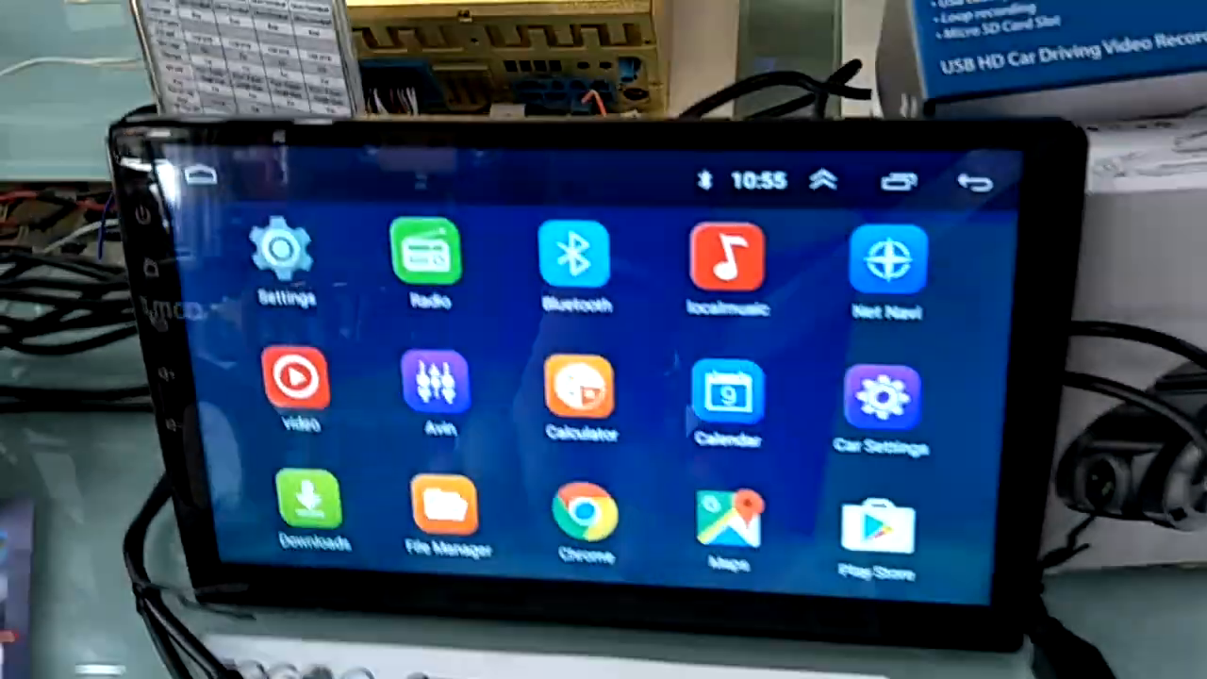
Step: Install fvcardvr.apk from the USB drive in File Manager and open it
click(444, 519)
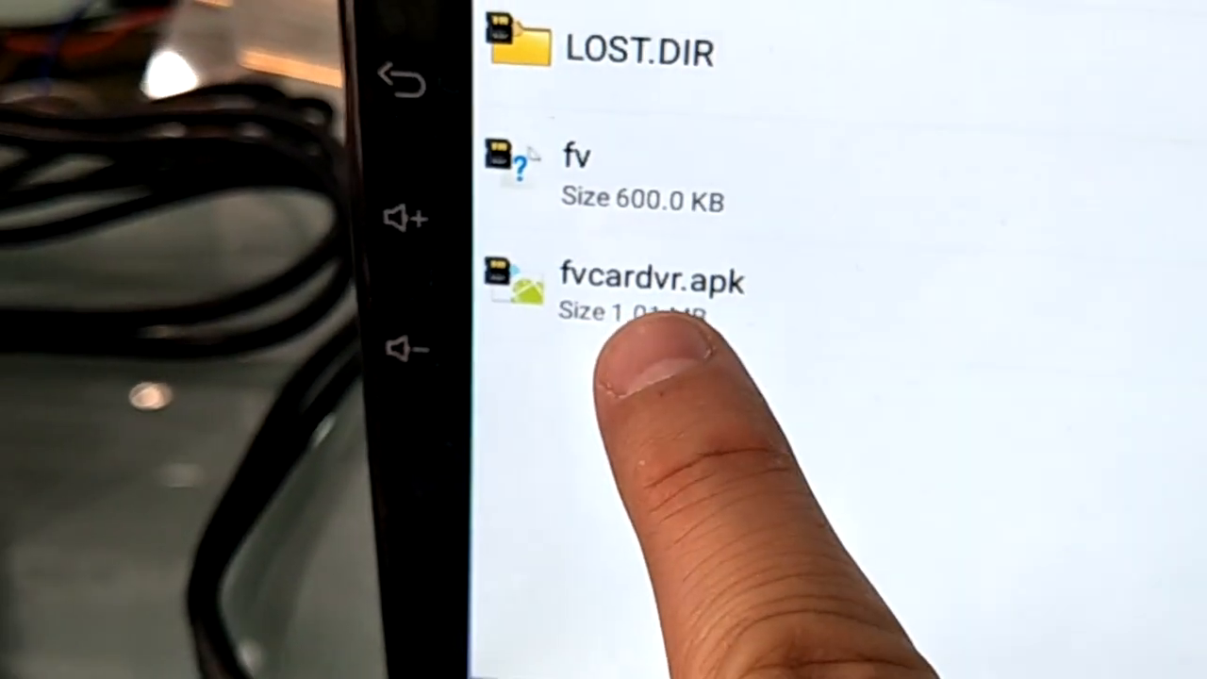
click(650, 278)
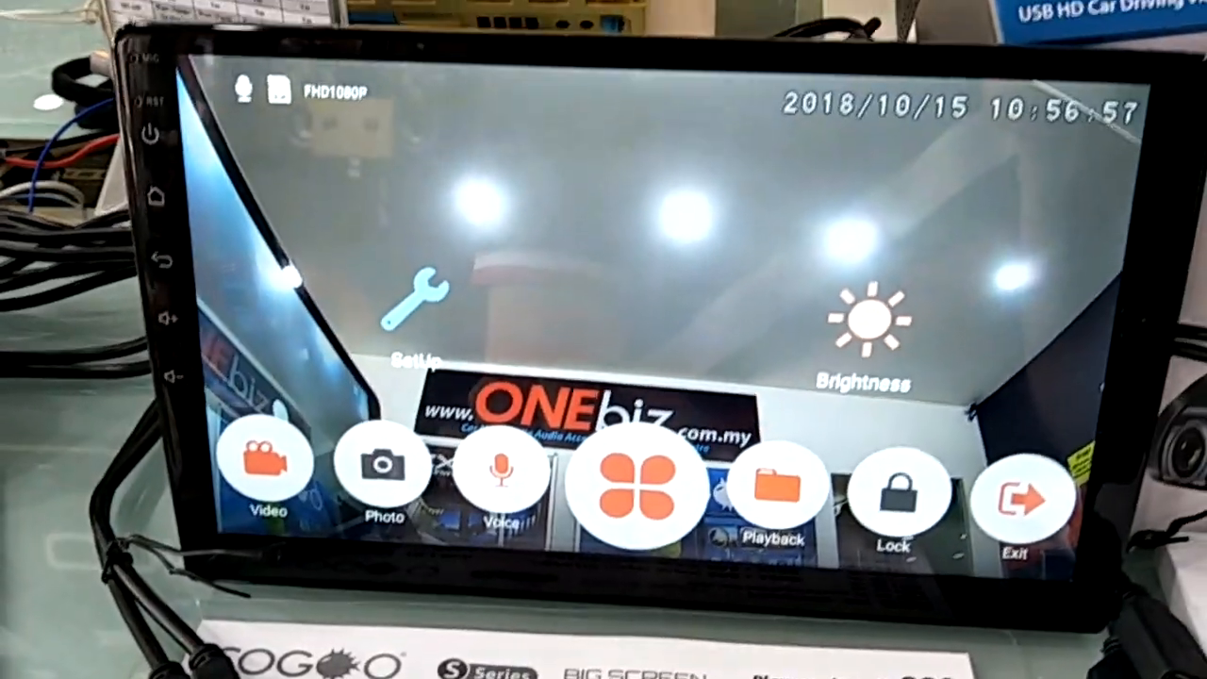
Step: Scroll through the SetUp recording settings list
click(421, 302)
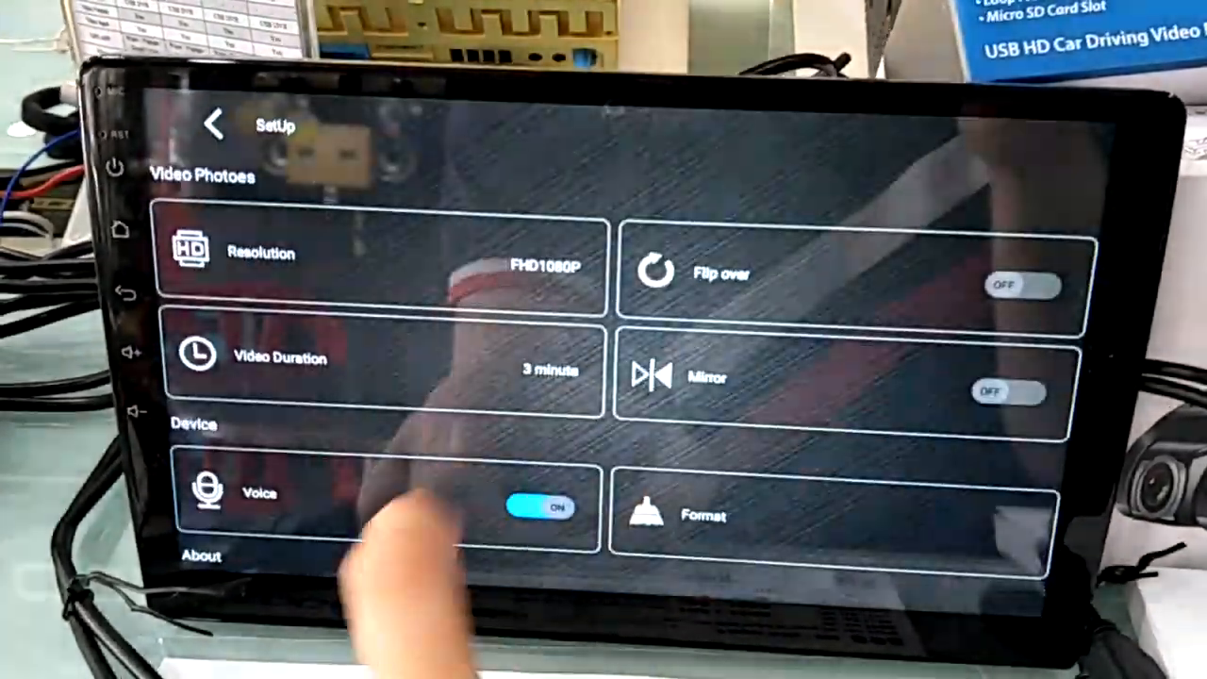
scroll(down, 3)
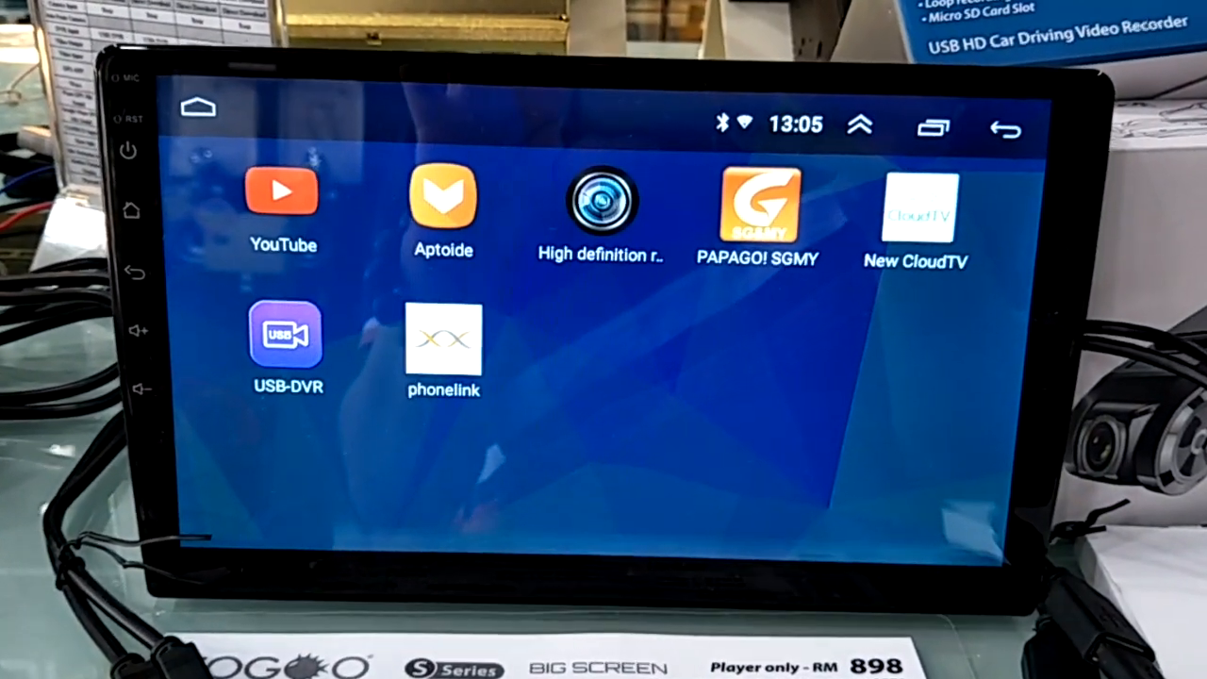
Step: Launch High definition record from the app drawer to show the live feed
click(287, 335)
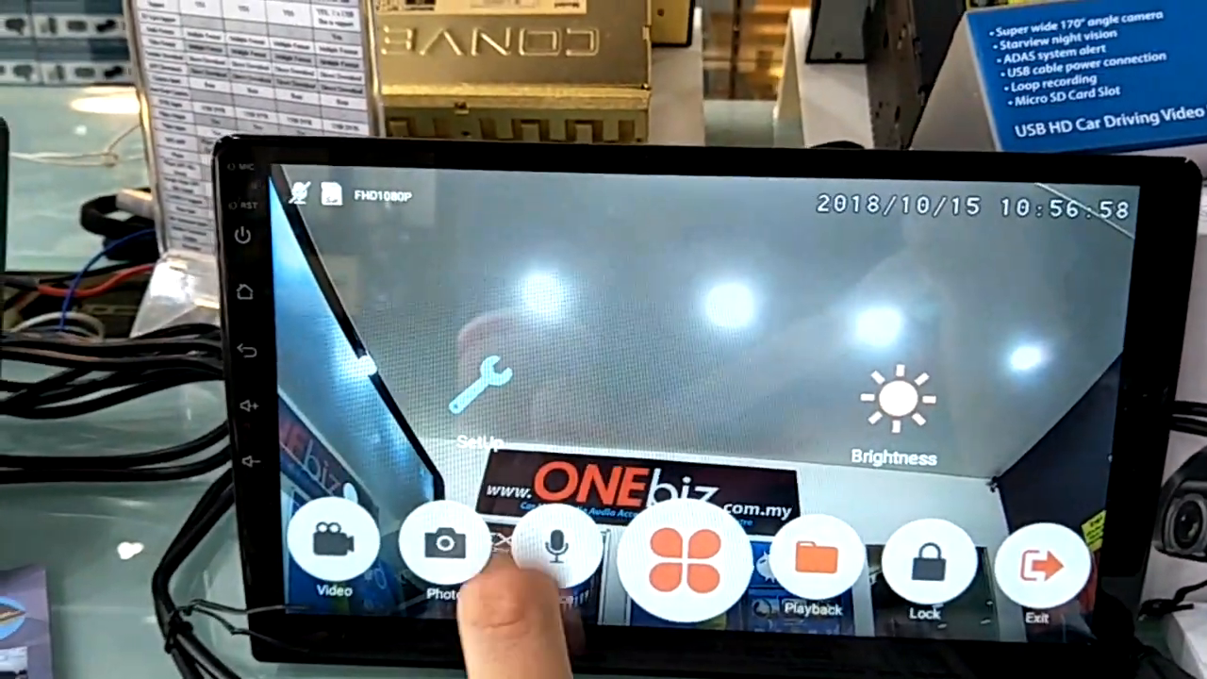
click(481, 396)
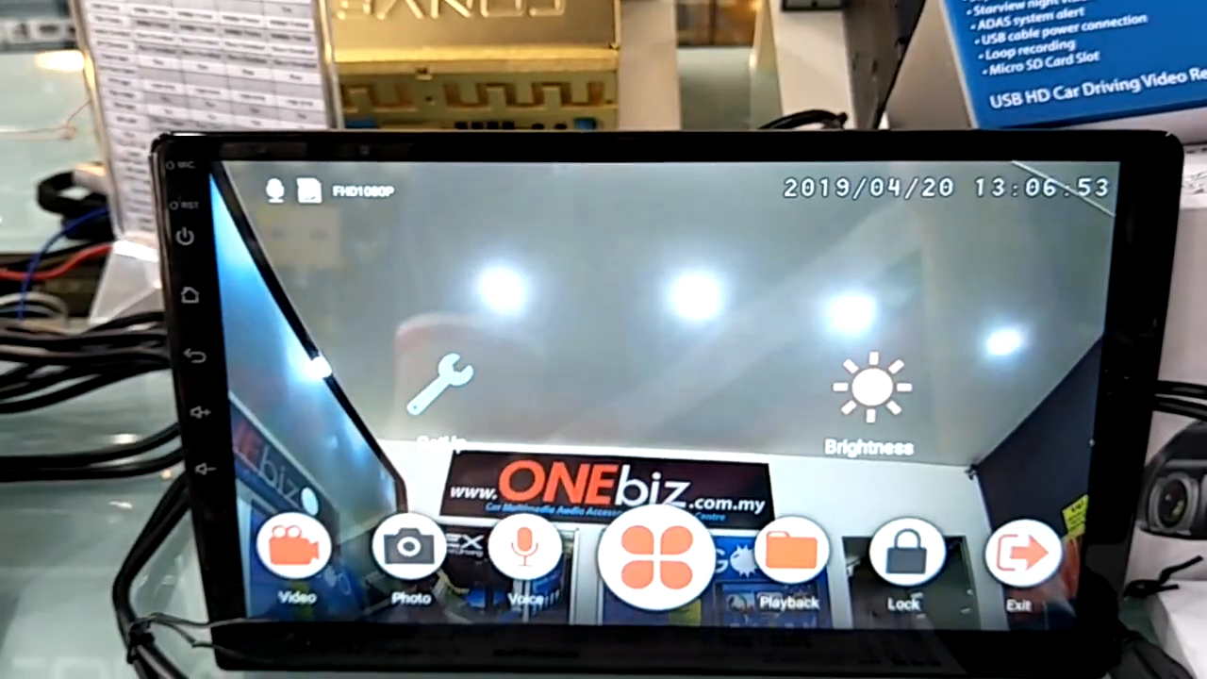
Step: Switch the ADAS toggle ON in SetUp, then reopen the settings page
click(445, 386)
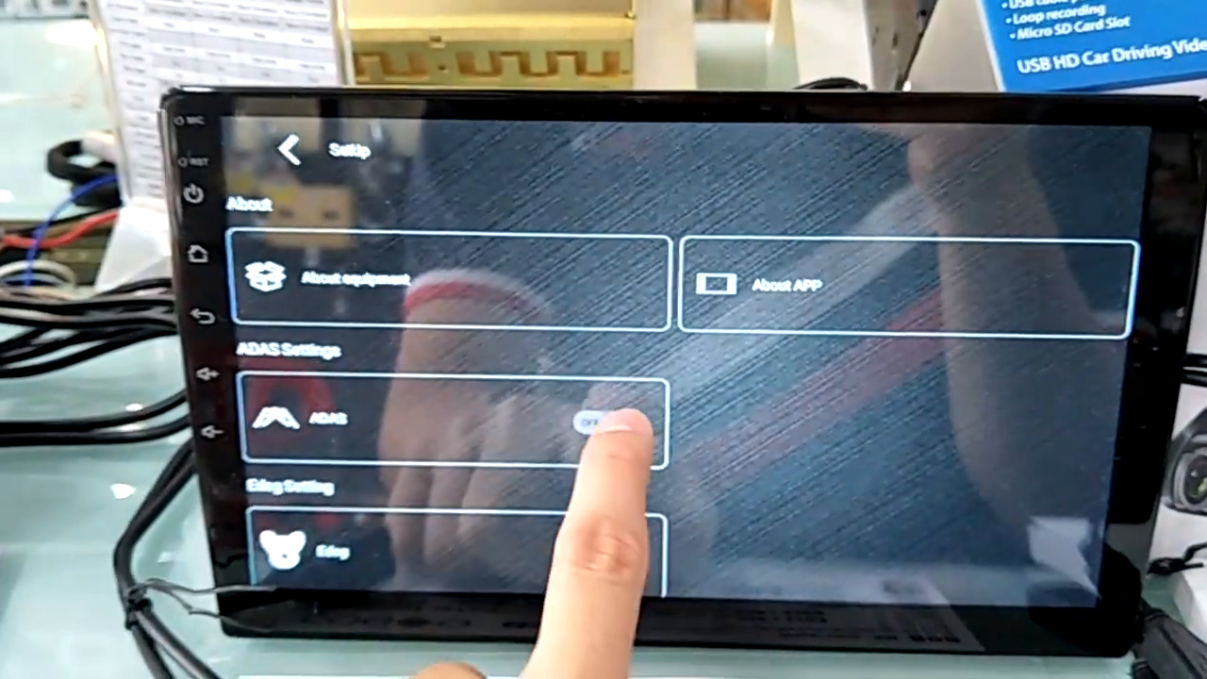
click(598, 421)
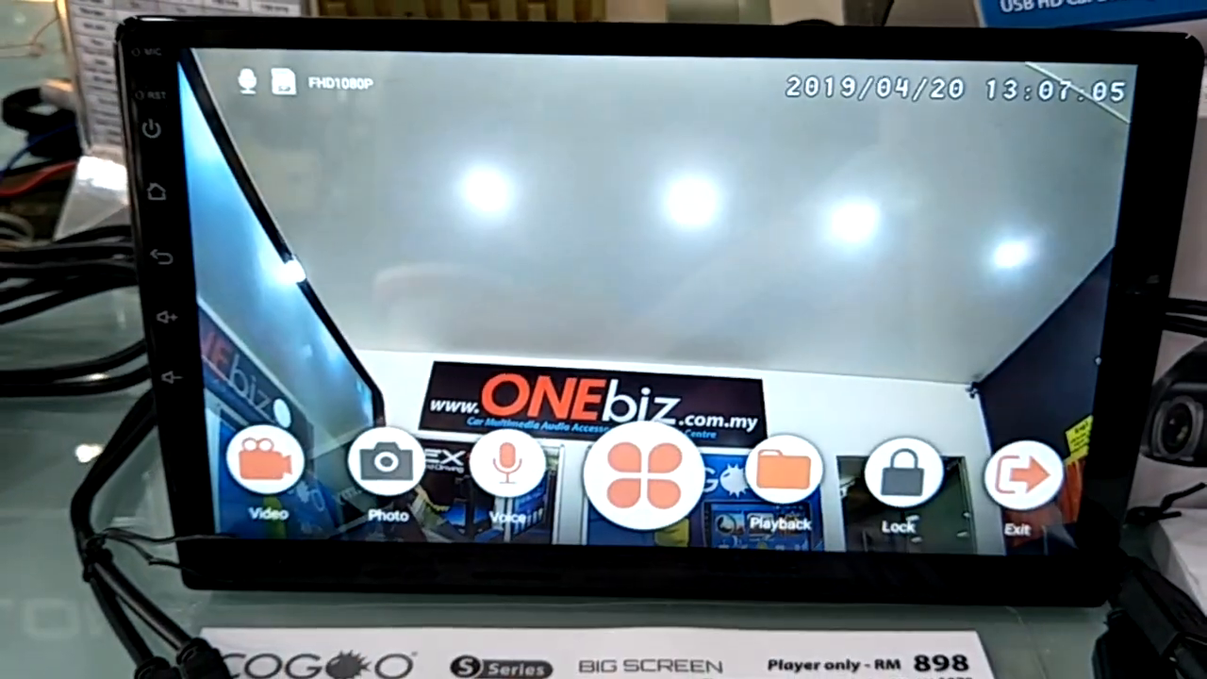
click(647, 478)
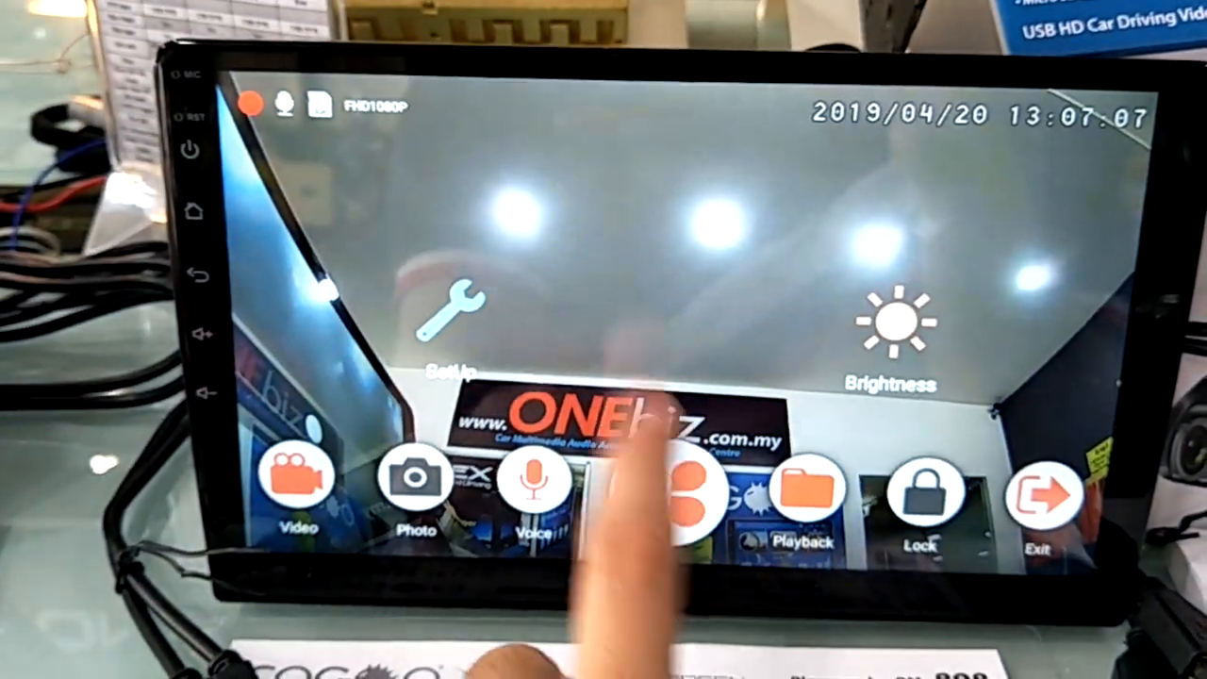
click(459, 321)
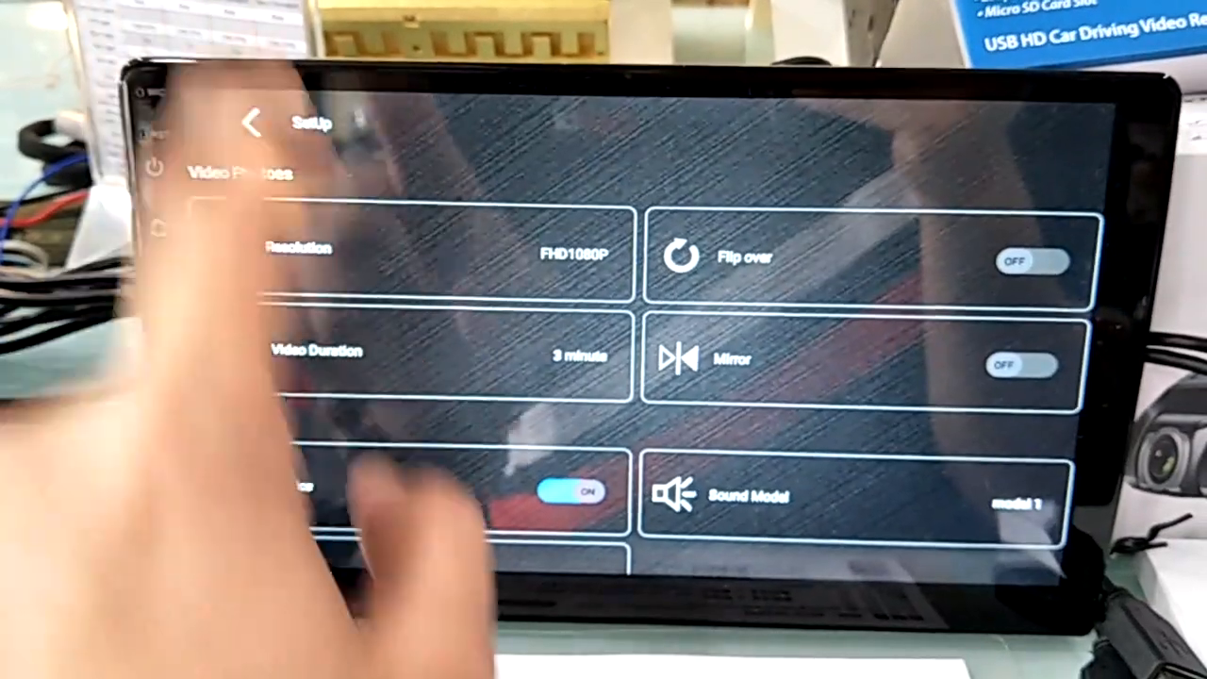